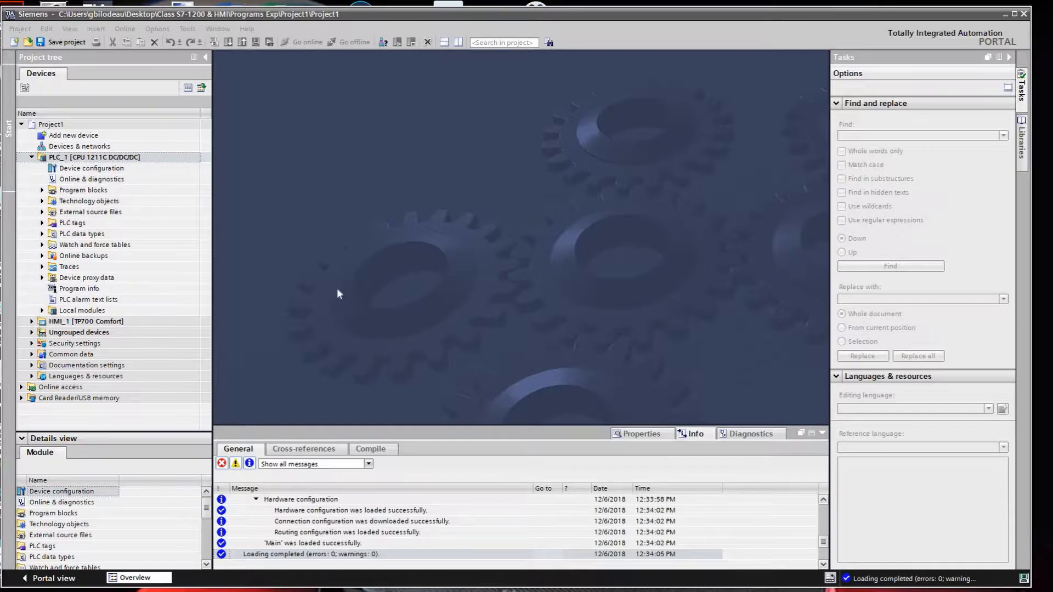
pyautogui.moveTo(161, 270)
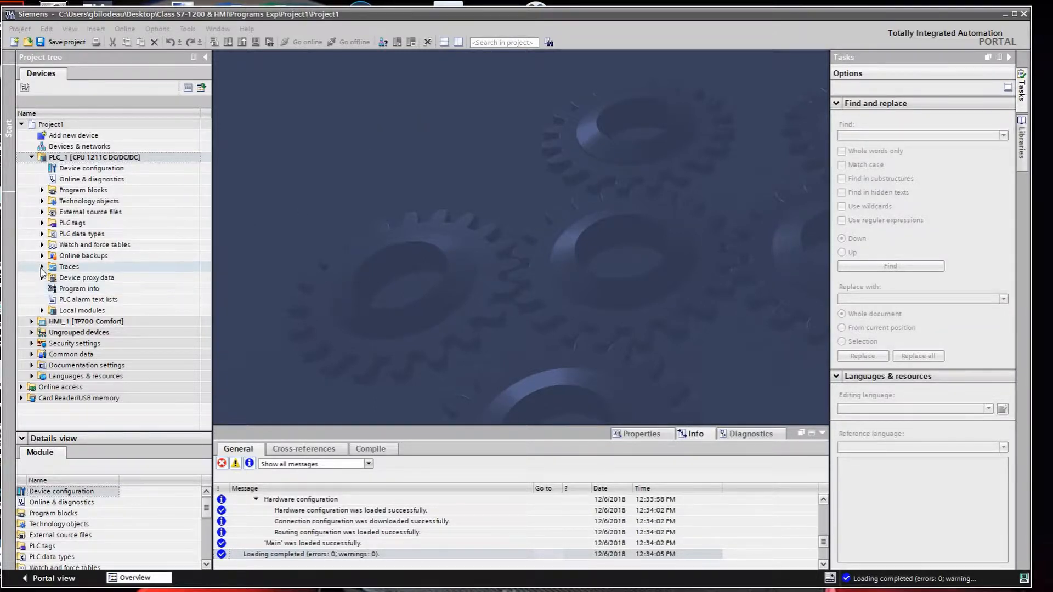
# Expand PLC_1's Traces folder and bring up the trace named Trace for editing.
pyautogui.click(42, 267)
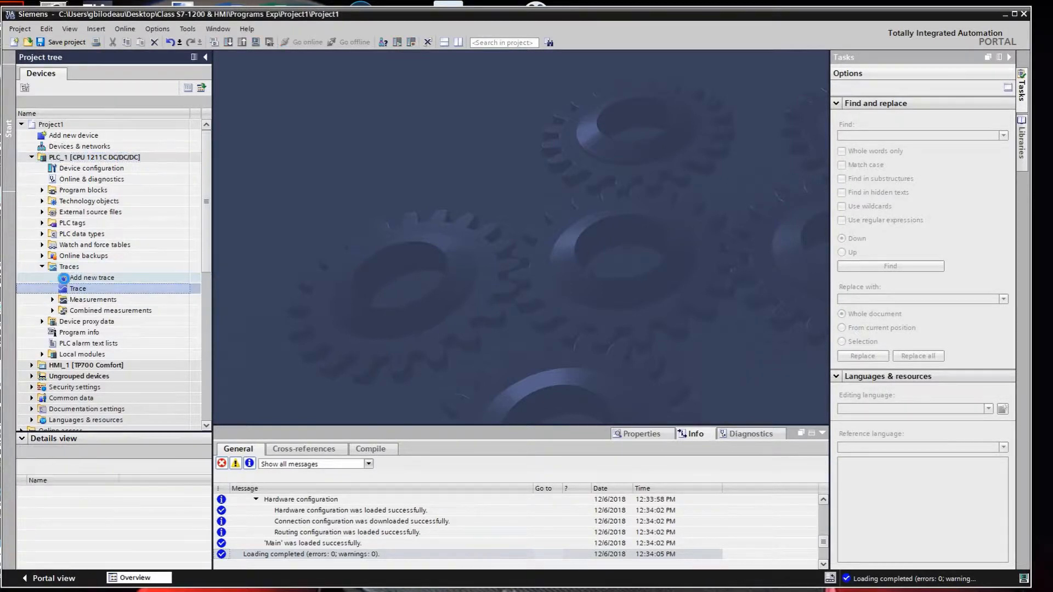
pyautogui.doubleClick(77, 289)
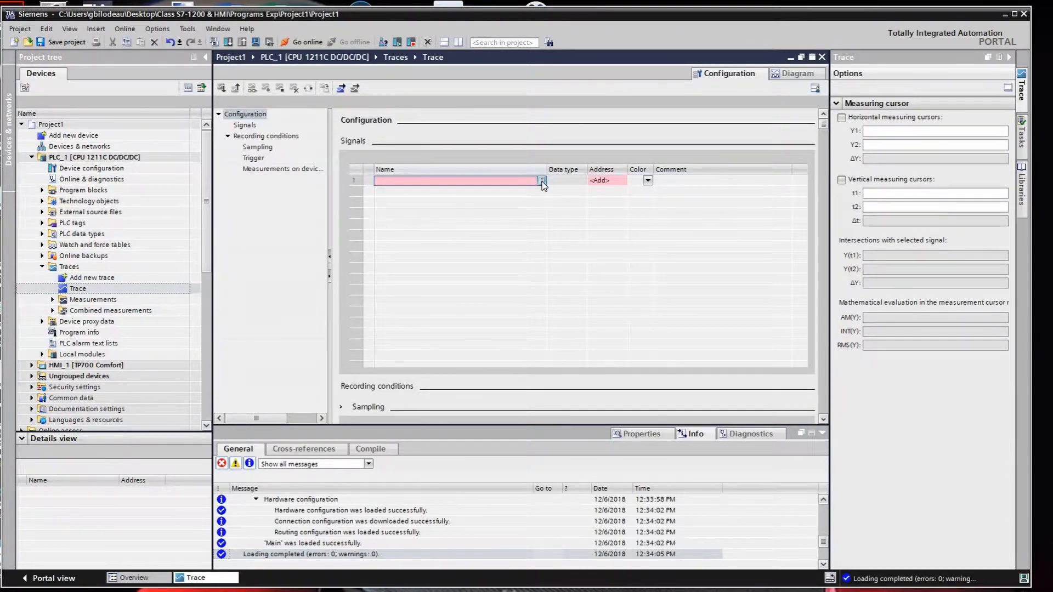
# Record Clock_0.5Hz (%M0.7) as signal 1 and Clock_2.5Hz (%M0.2) as signal 2.
pyautogui.click(541, 179)
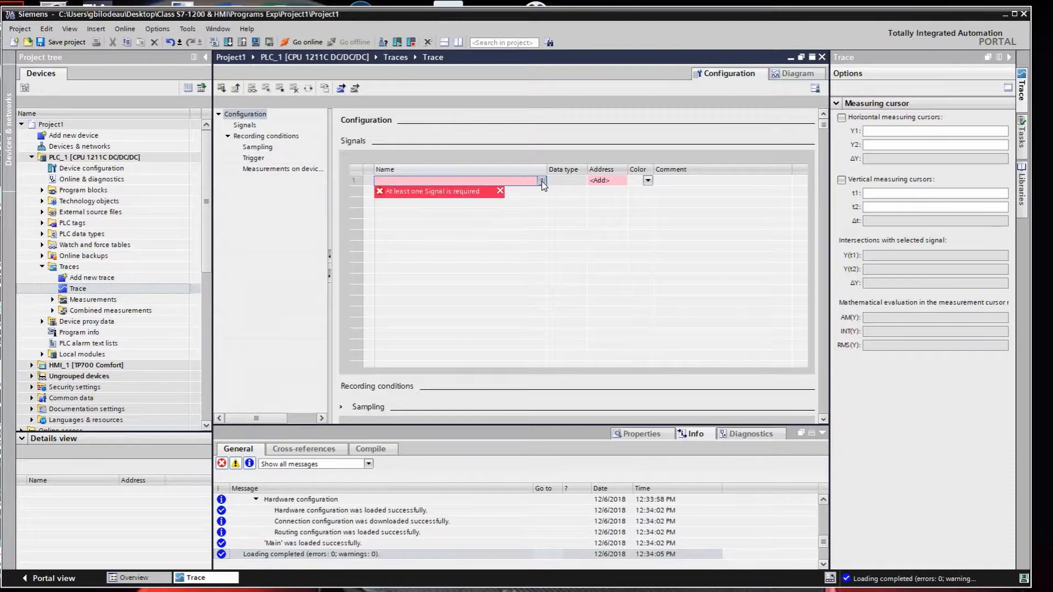
pyautogui.click(542, 180)
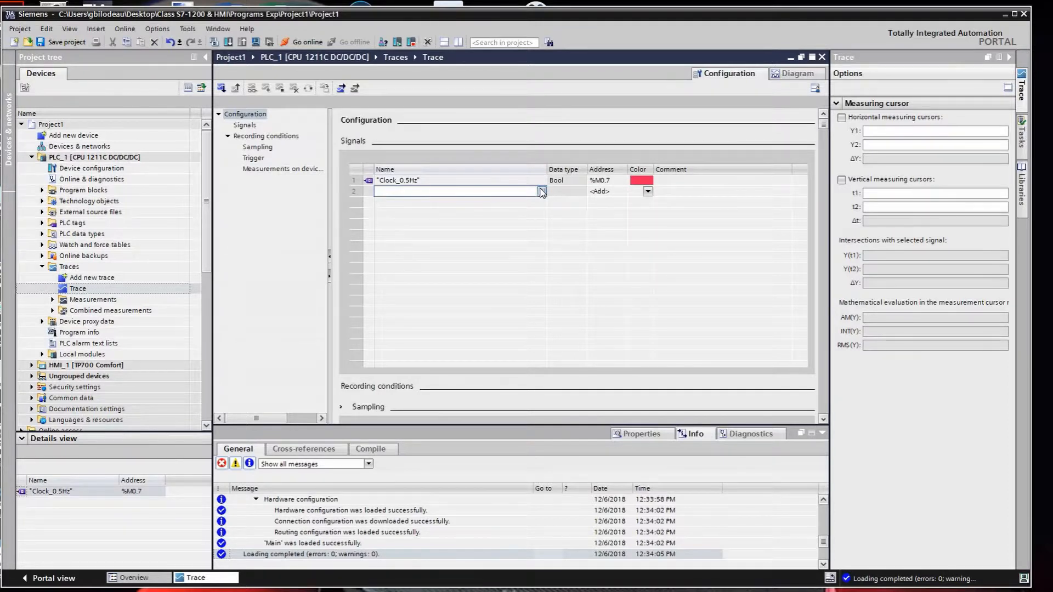
pyautogui.click(541, 192)
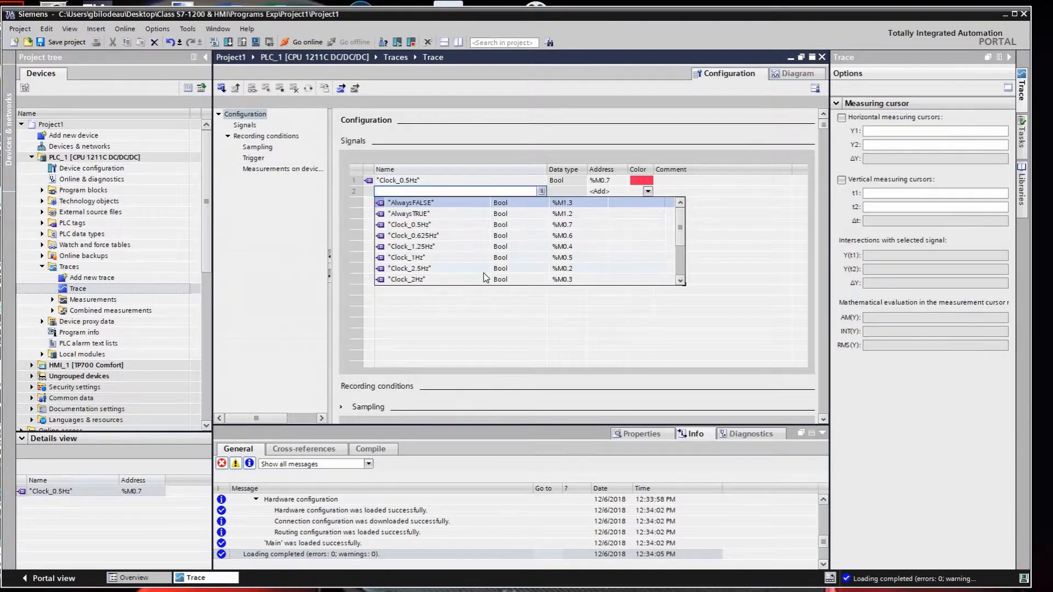
pyautogui.moveTo(449, 276)
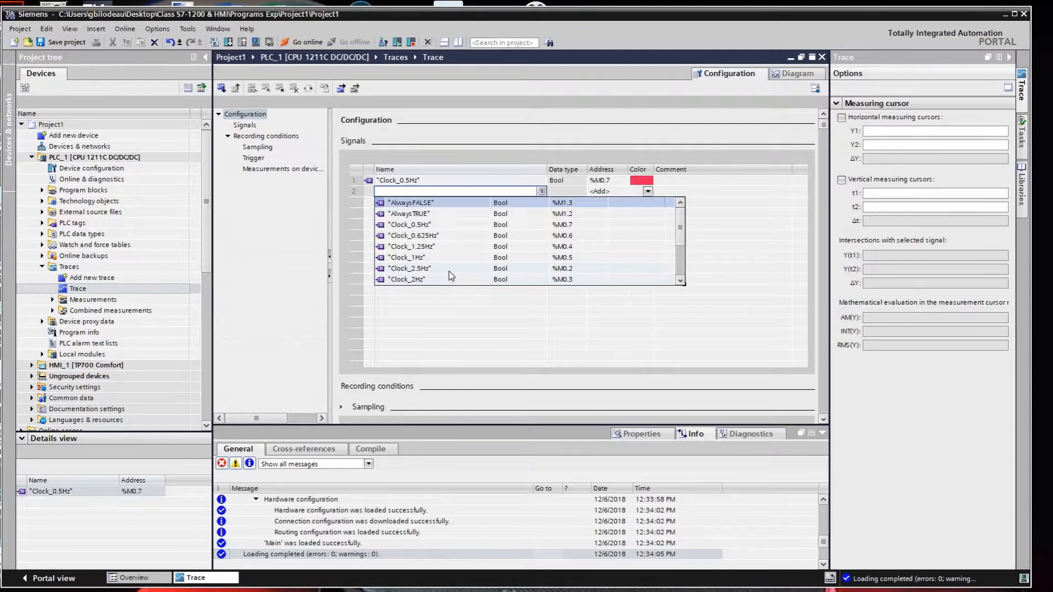
pyautogui.click(407, 267)
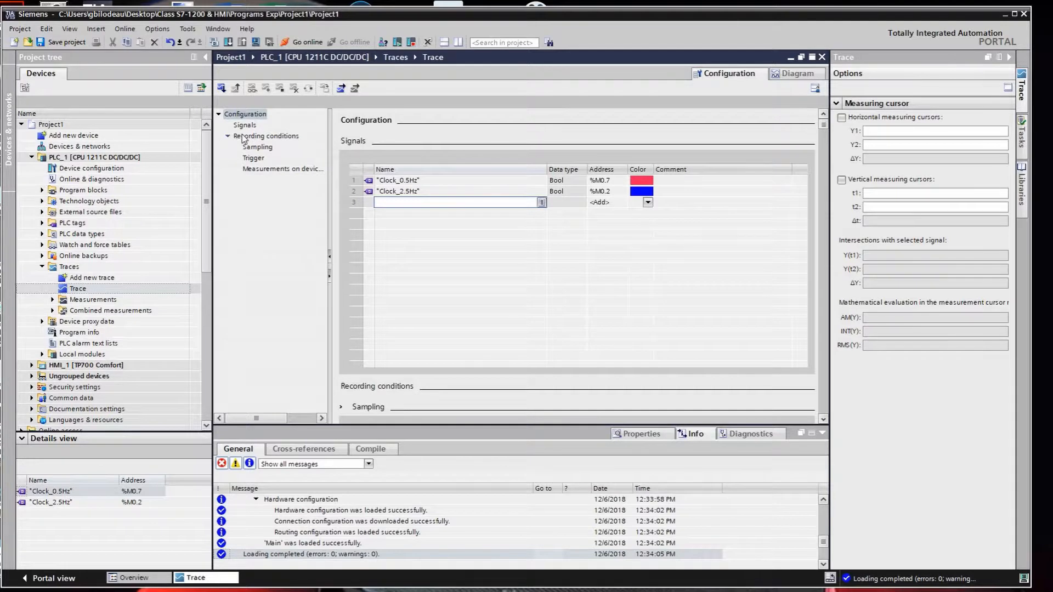
# In Recording conditions, drop the max duration and record 20000 samples every 10 cycles.
pyautogui.click(267, 136)
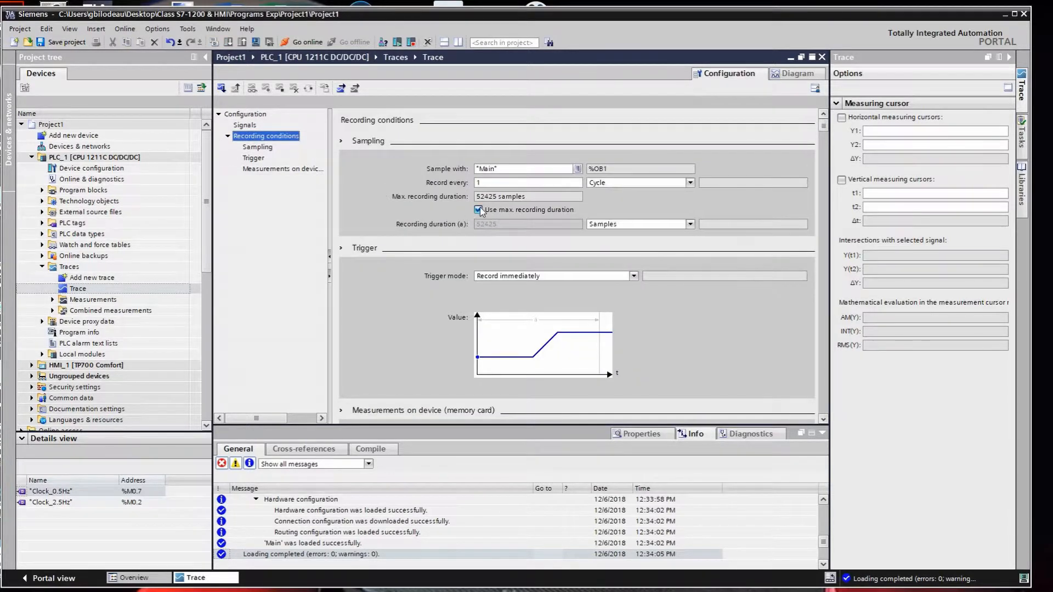
pyautogui.click(478, 209)
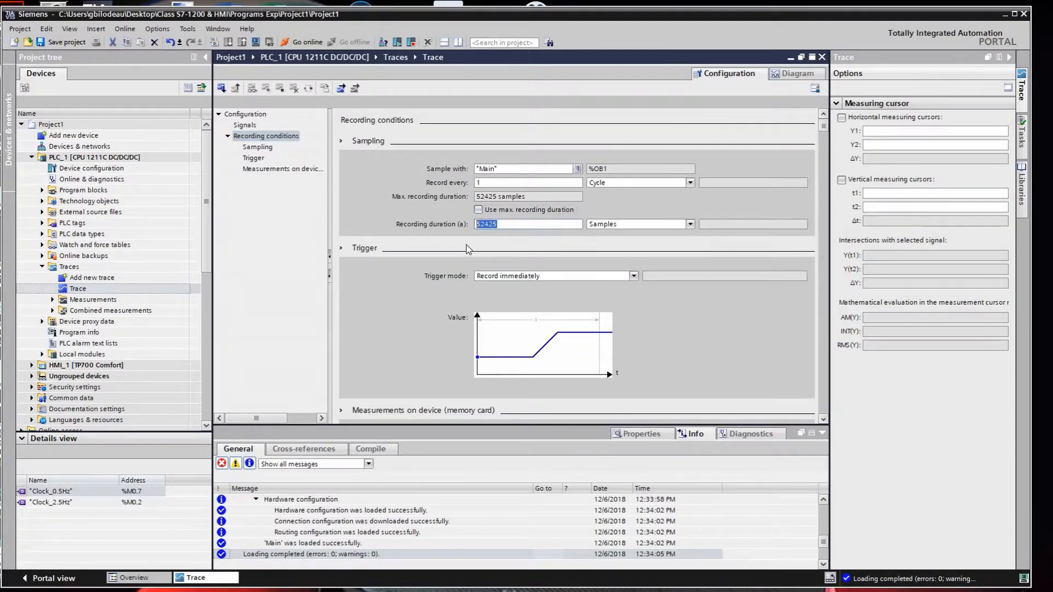
pyautogui.write('20000')
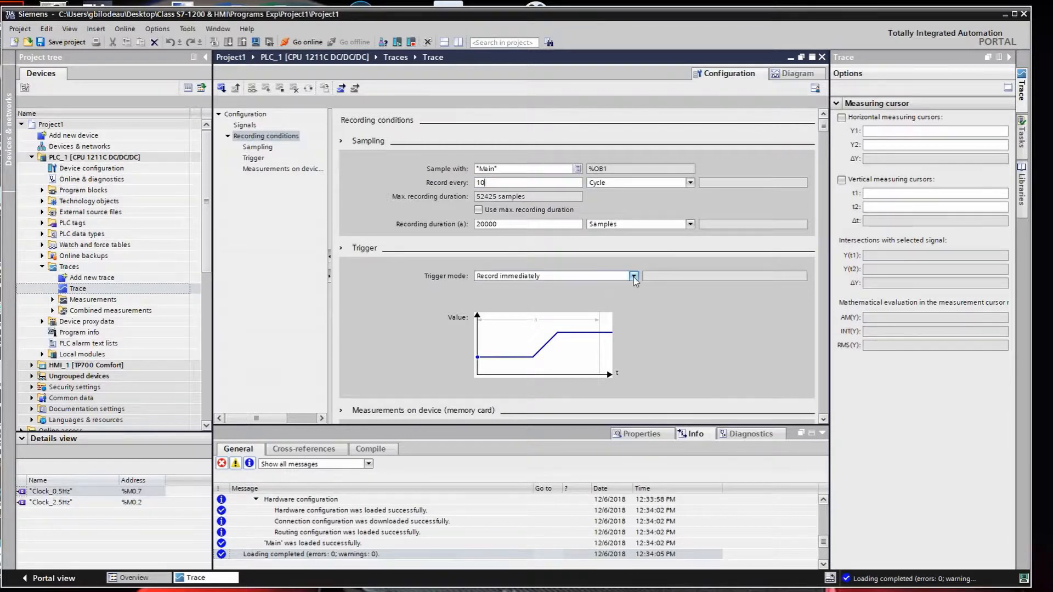
# Trigger on tag Clock_0.5Hz = TRUE with a pre-trigger of 2000 samples.
pyautogui.click(632, 276)
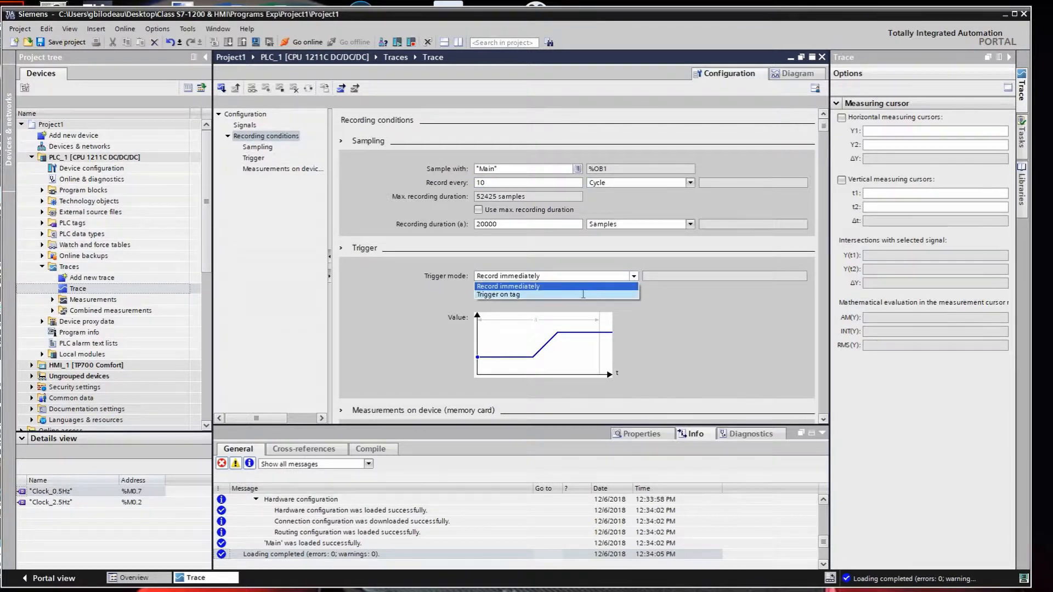
pyautogui.click(498, 296)
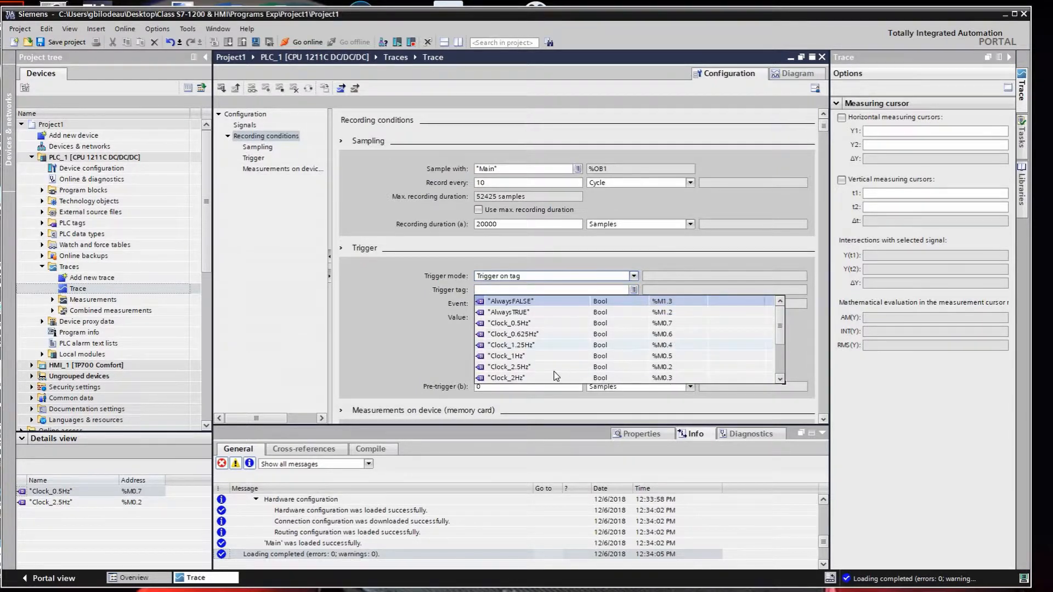
pyautogui.click(509, 323)
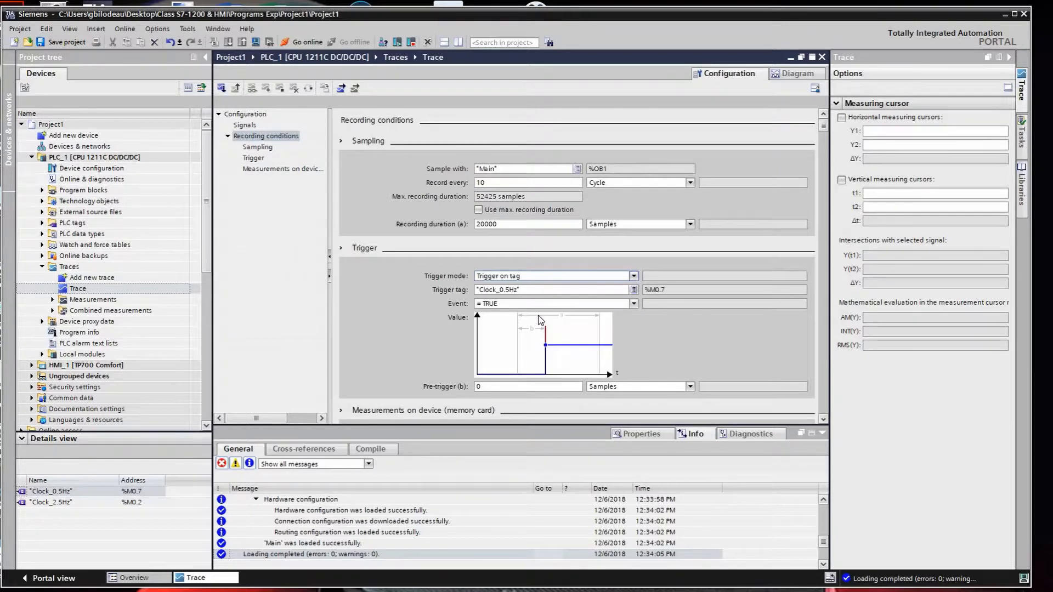
pyautogui.click(528, 386)
pyautogui.write('2000')
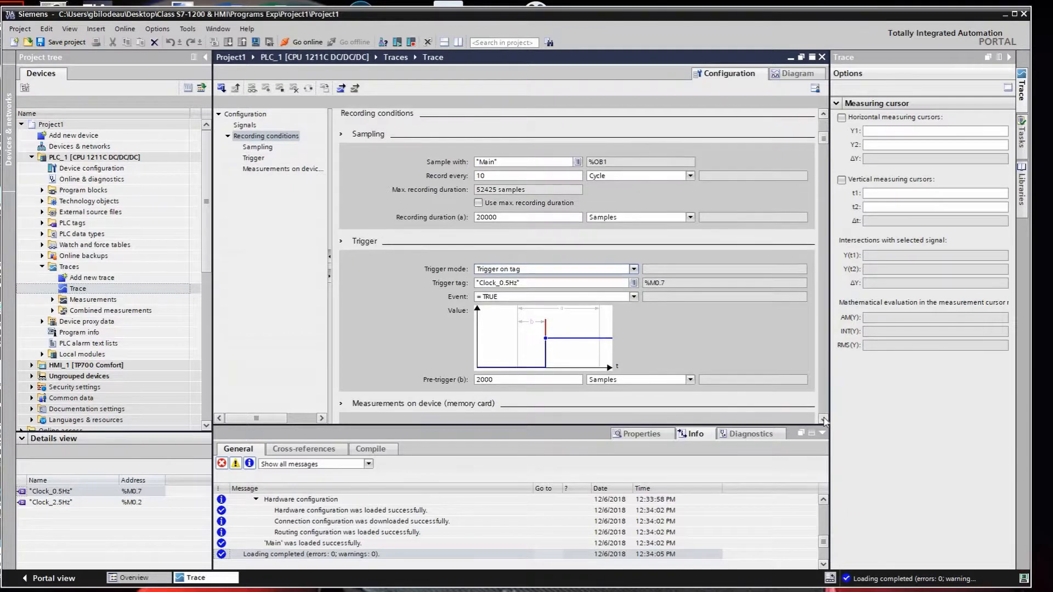
pyautogui.scroll(-3)
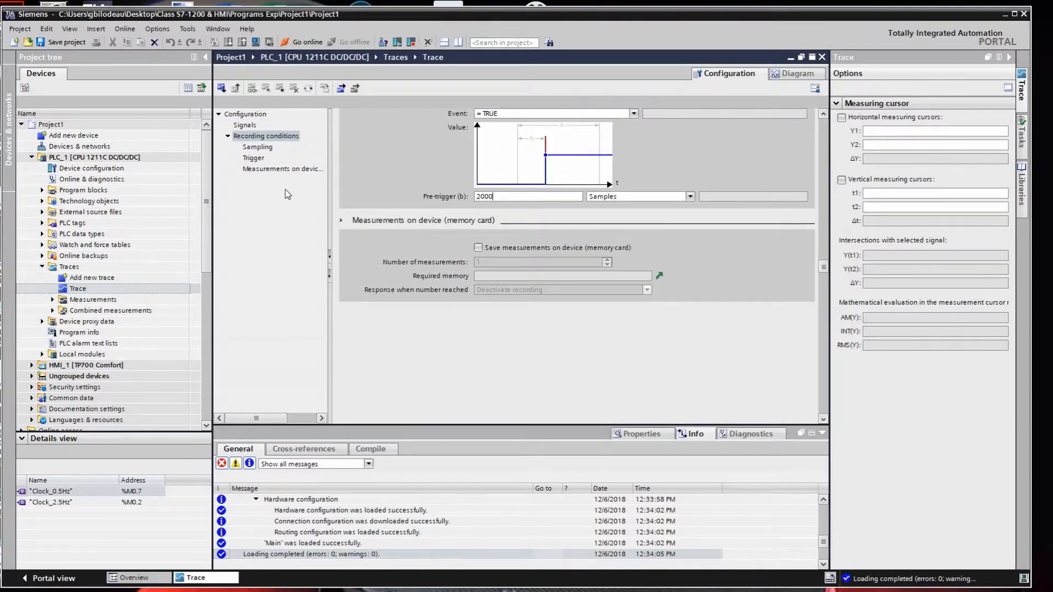
# Review Sampling, Trigger and Measurements on device, leaving memory-card saving off.
pyautogui.click(257, 146)
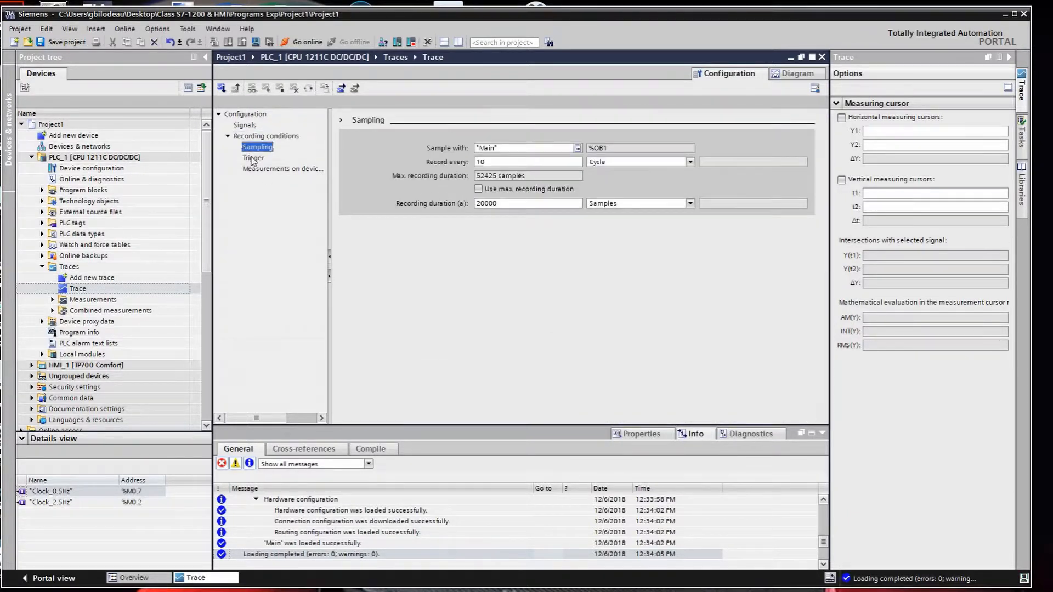
pyautogui.click(253, 157)
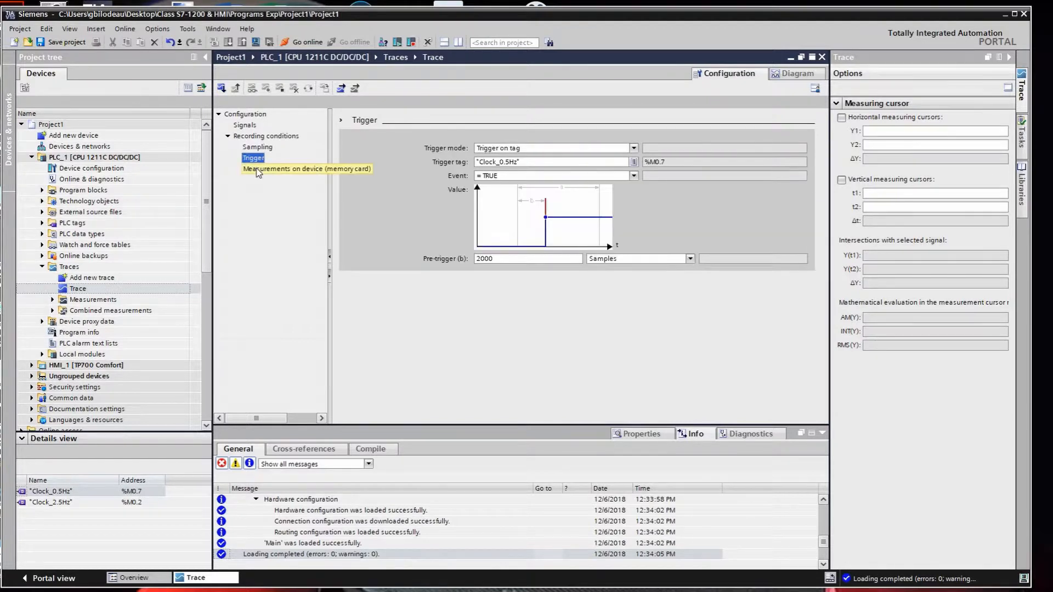
pyautogui.click(306, 169)
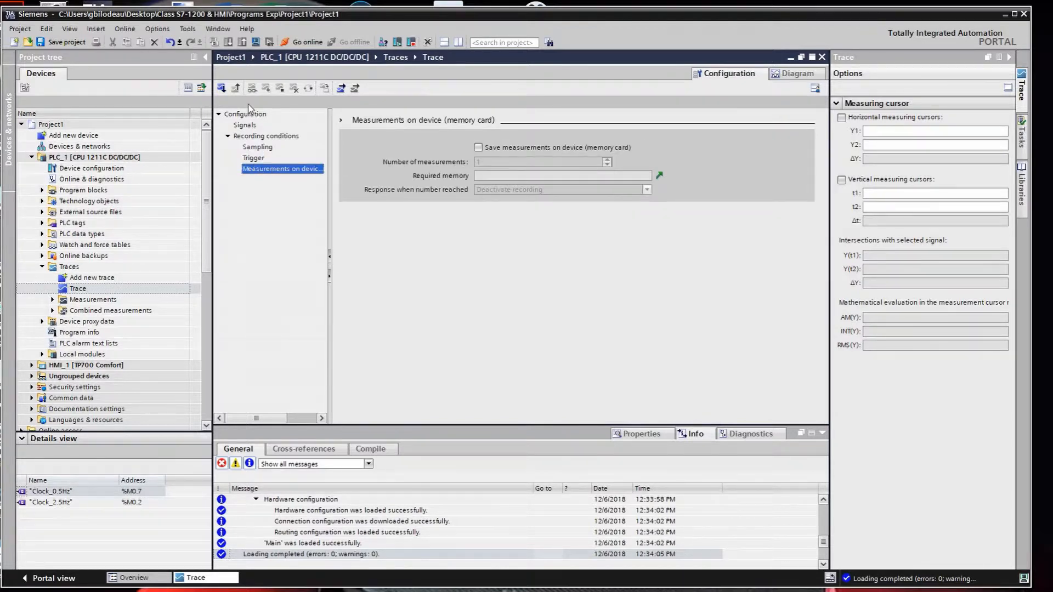
pyautogui.moveTo(223, 88)
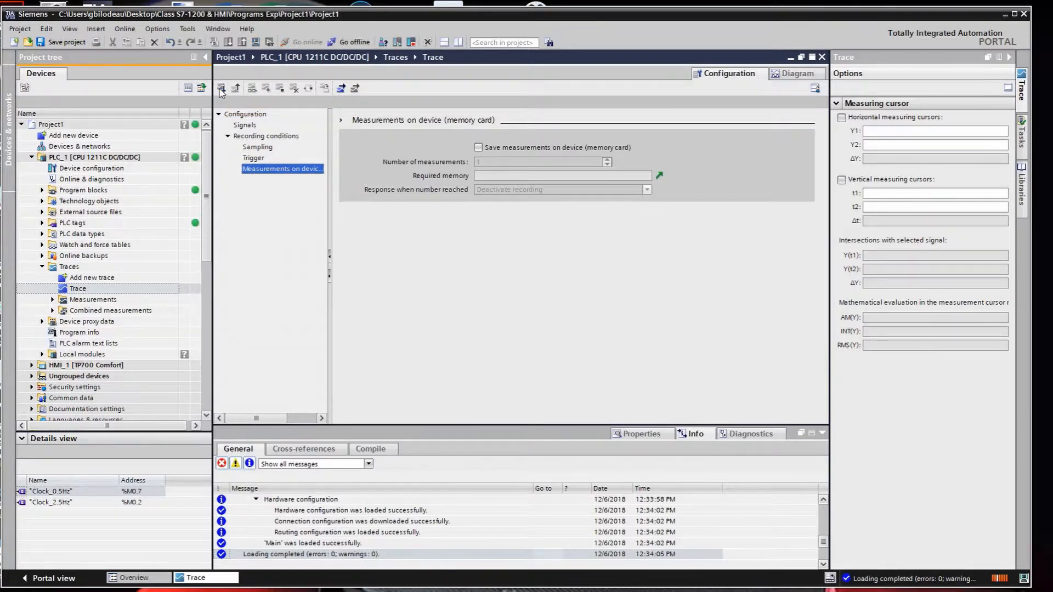
# Install the trace on the PLC and activate recording to capture both clock square waves.
pyautogui.click(796, 73)
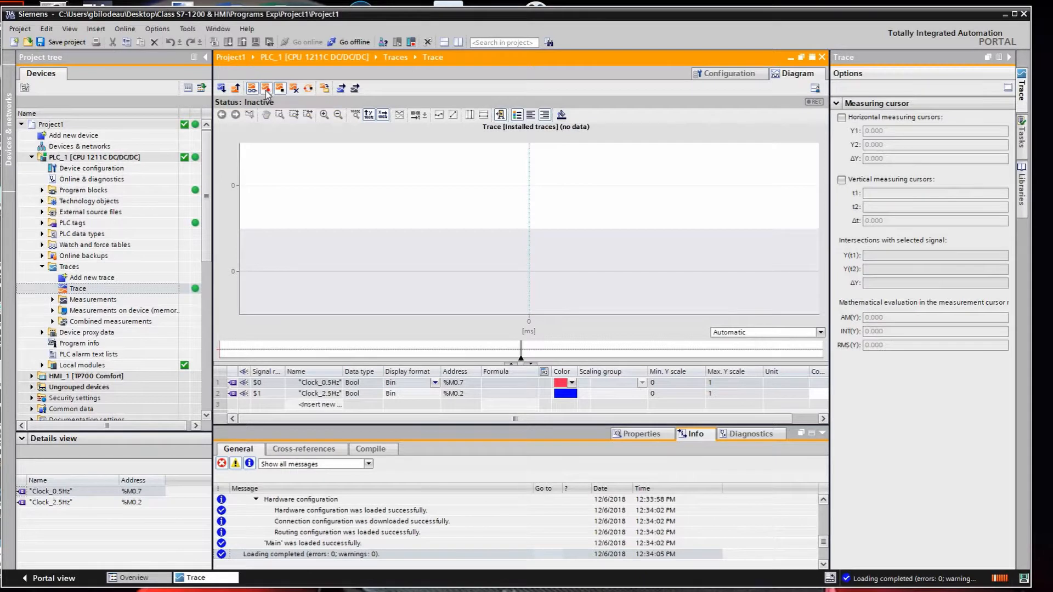
pyautogui.click(266, 88)
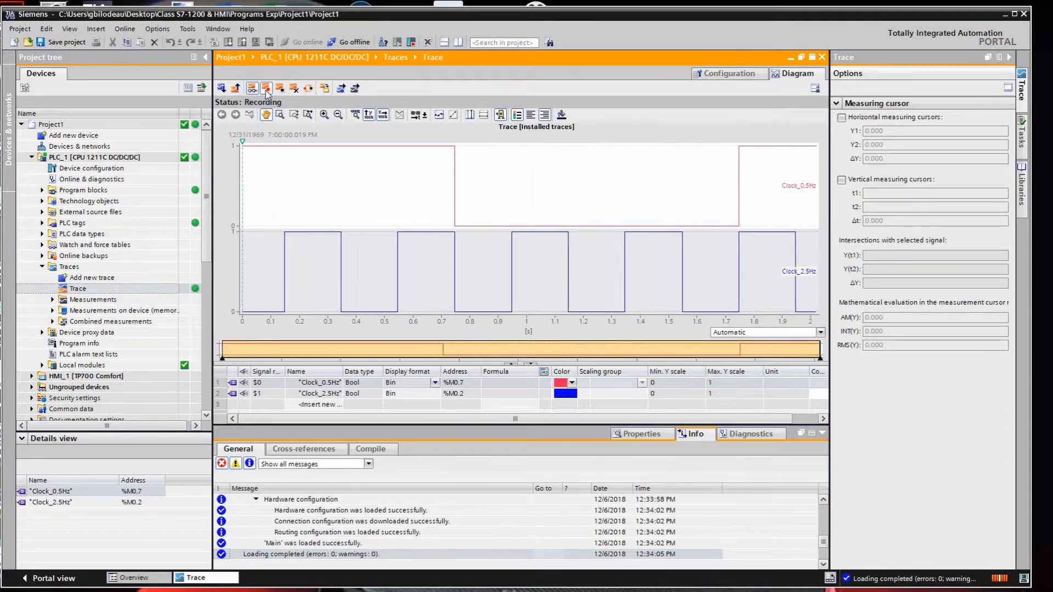
pyautogui.click(279, 88)
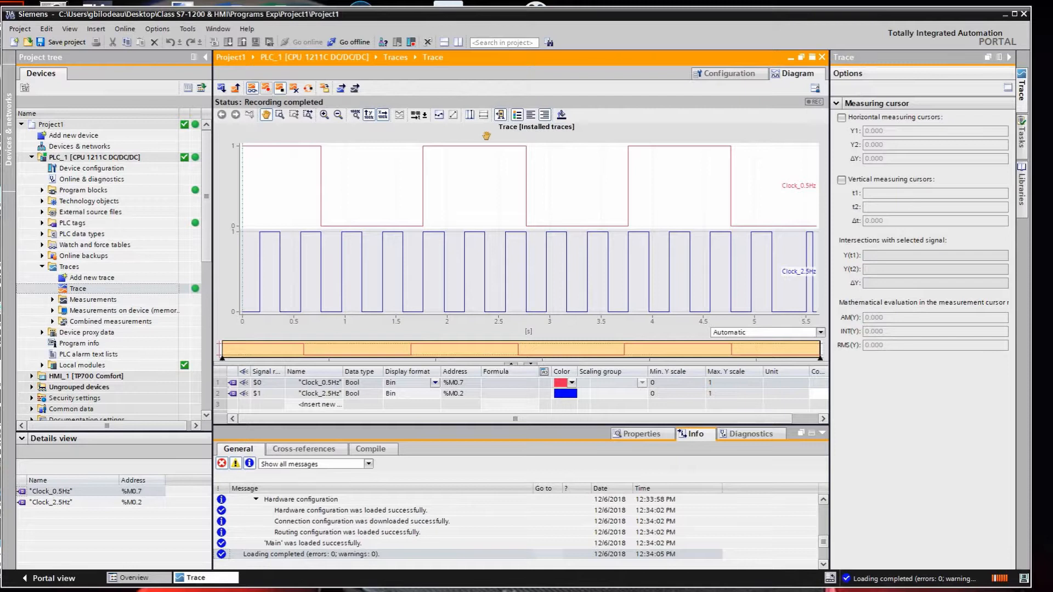
pyautogui.moveTo(582, 180)
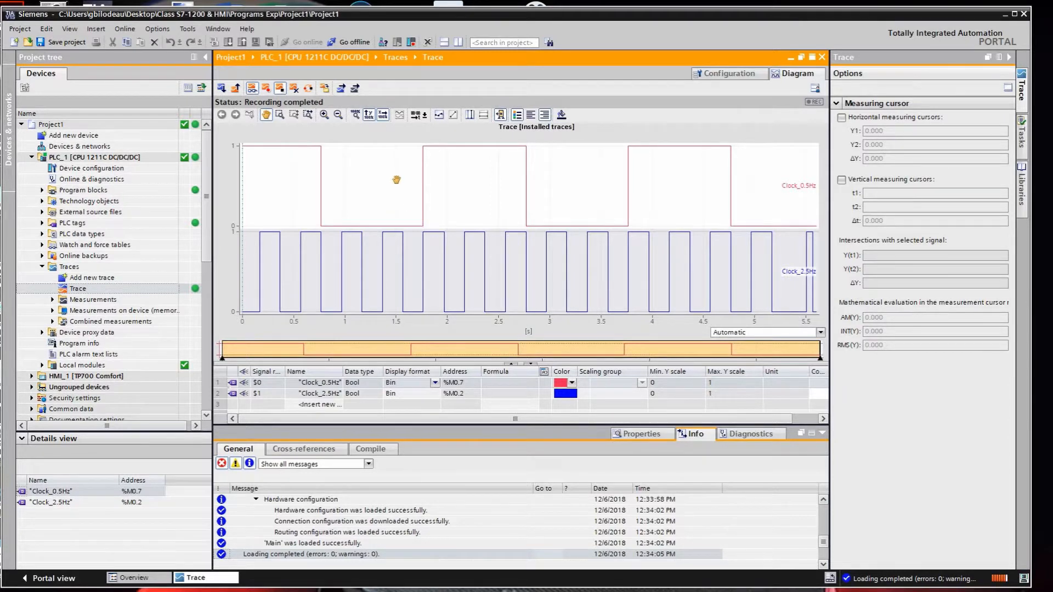
pyautogui.moveTo(341, 88)
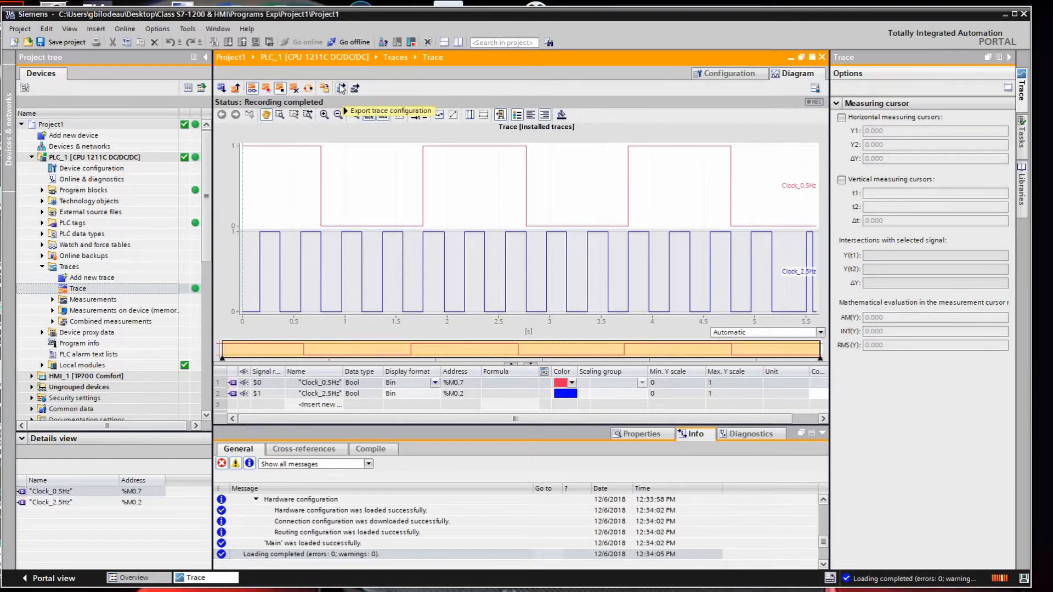
pyautogui.moveTo(354, 88)
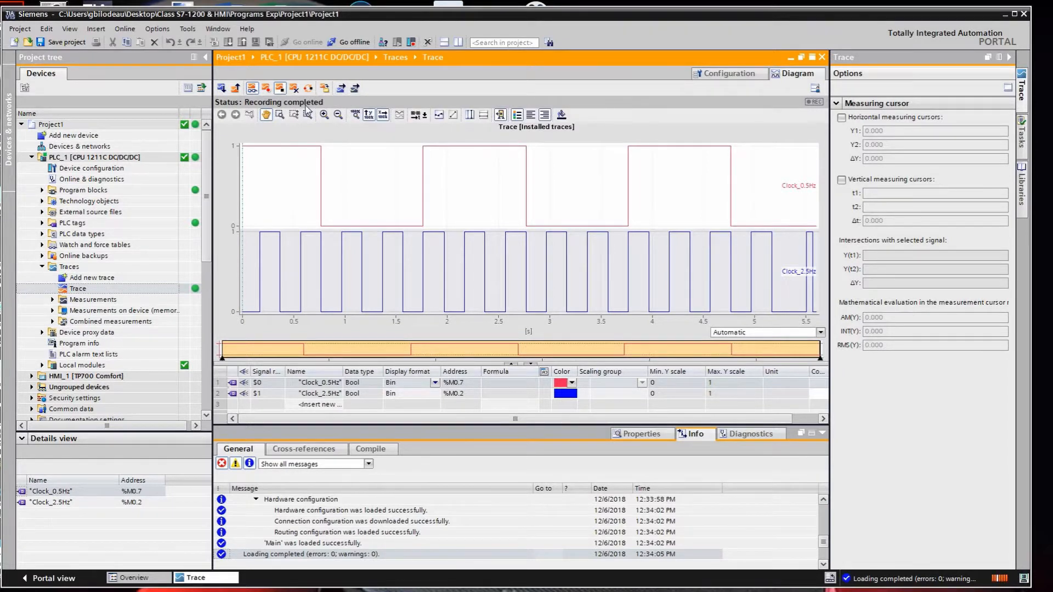
pyautogui.moveTo(307, 113)
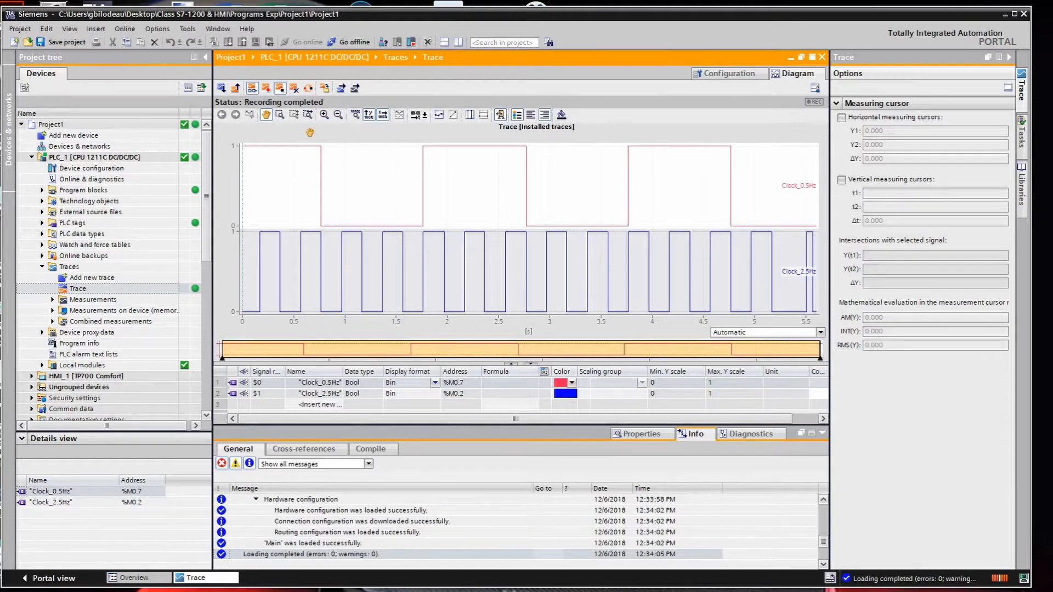
pyautogui.moveTo(355, 141)
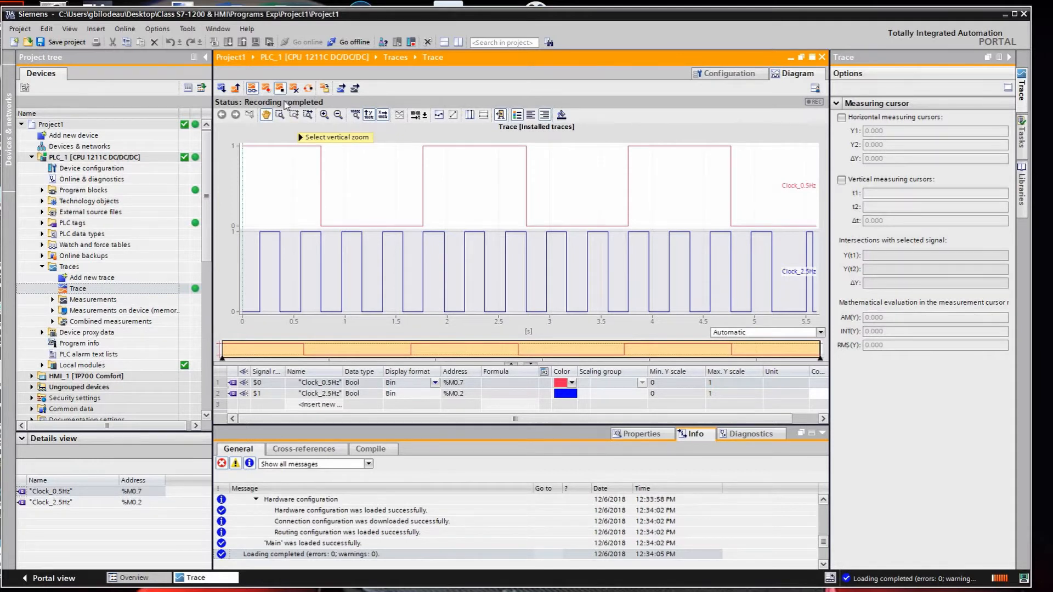
pyautogui.moveTo(280, 88)
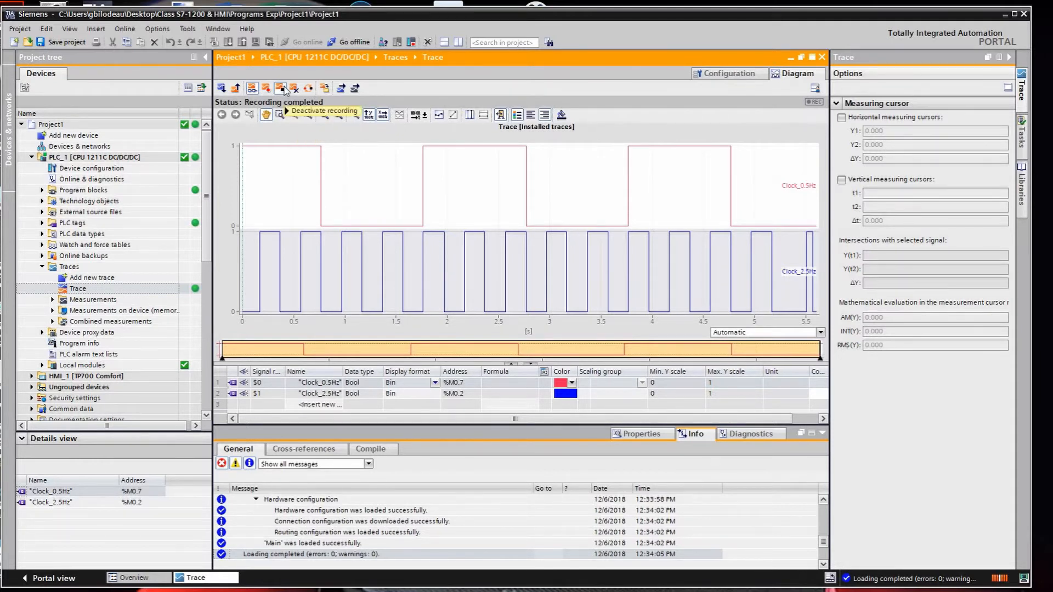